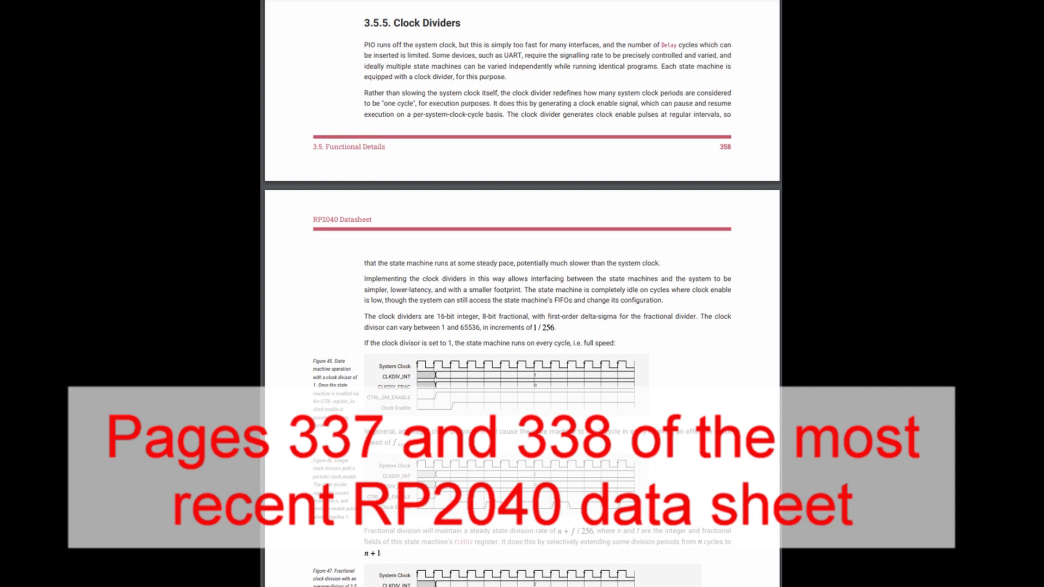
scroll("down", 3)
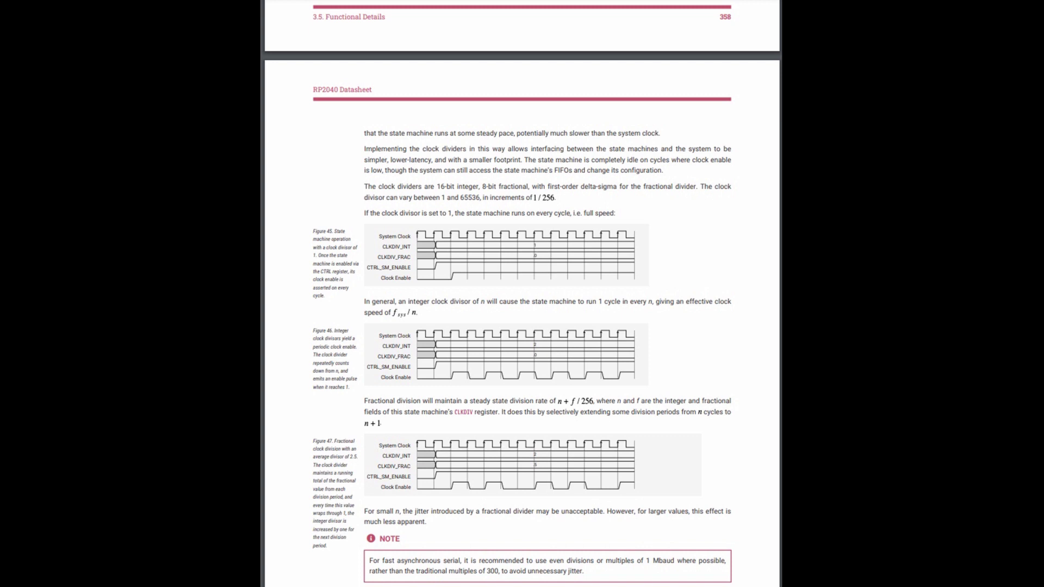
scroll("down", 3)
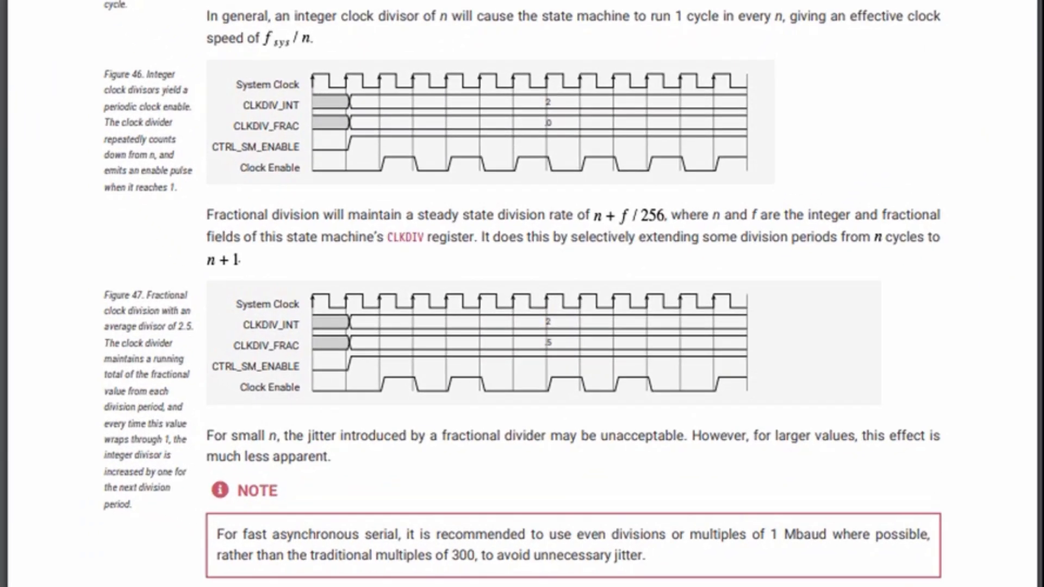